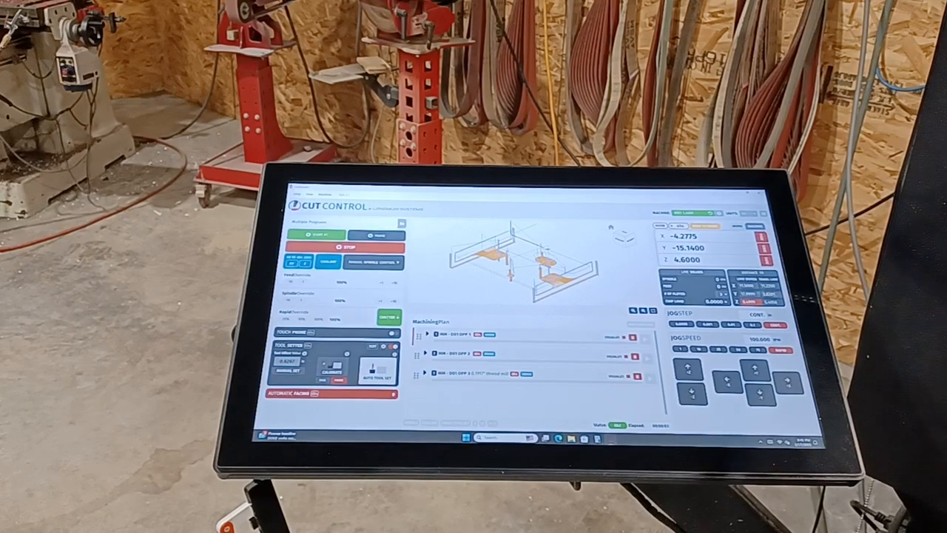
mouse_move(473, 296)
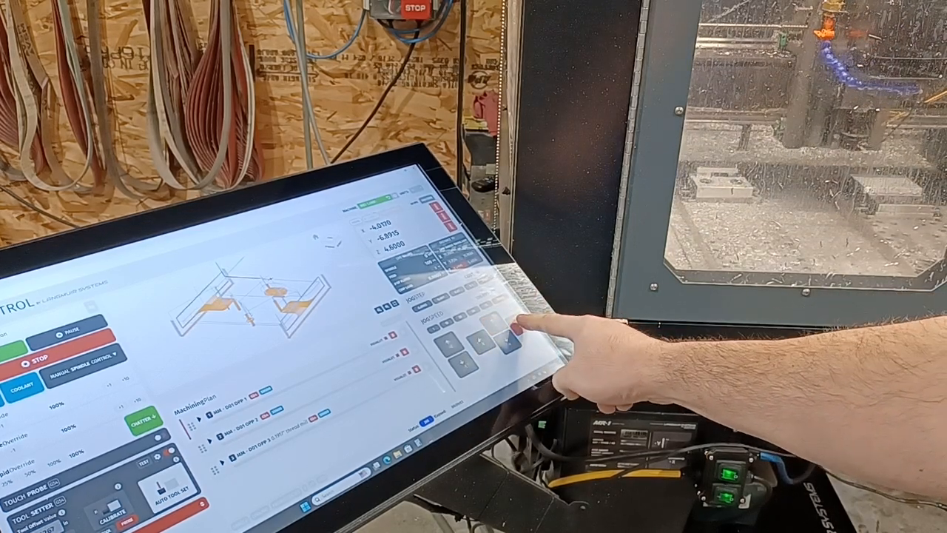
Jog X/Y toward the part corner, then lower Z to about 2.13.
left_click(490, 321)
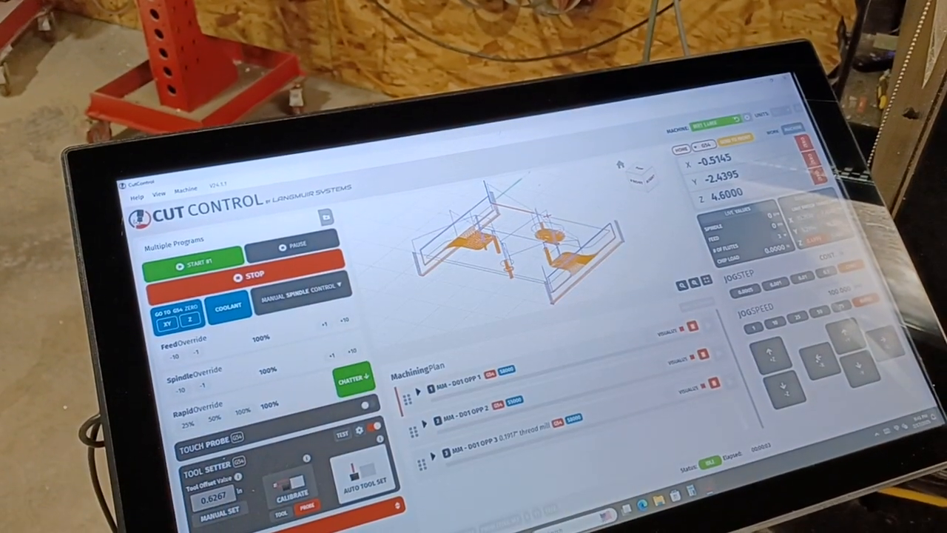
left_click(850, 325)
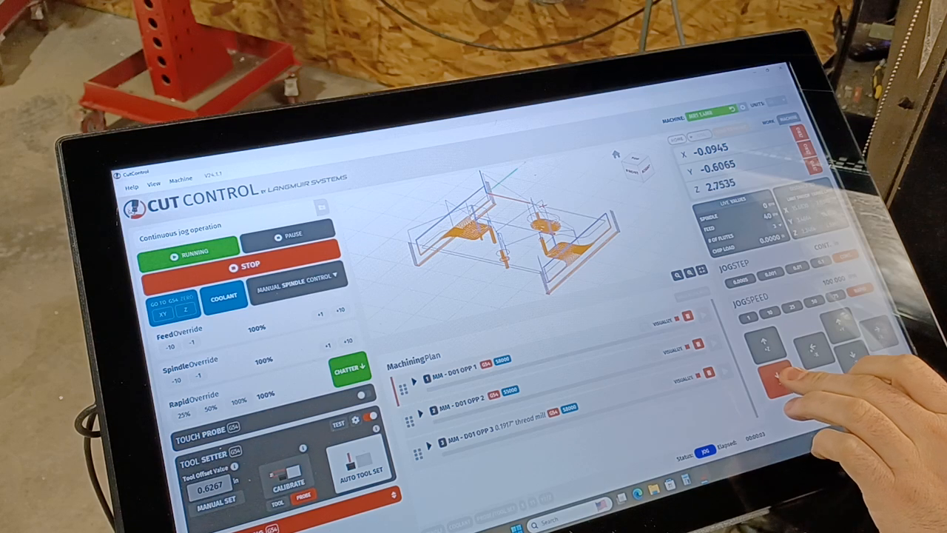
left_click(776, 377)
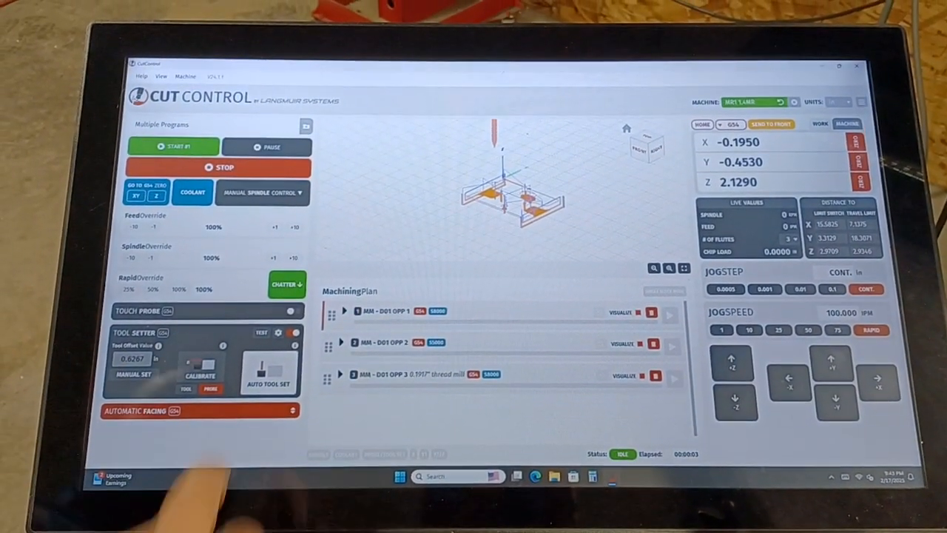
Start the back-left XYZ corner probing routine from the Touch Probe panel.
left_click(136, 311)
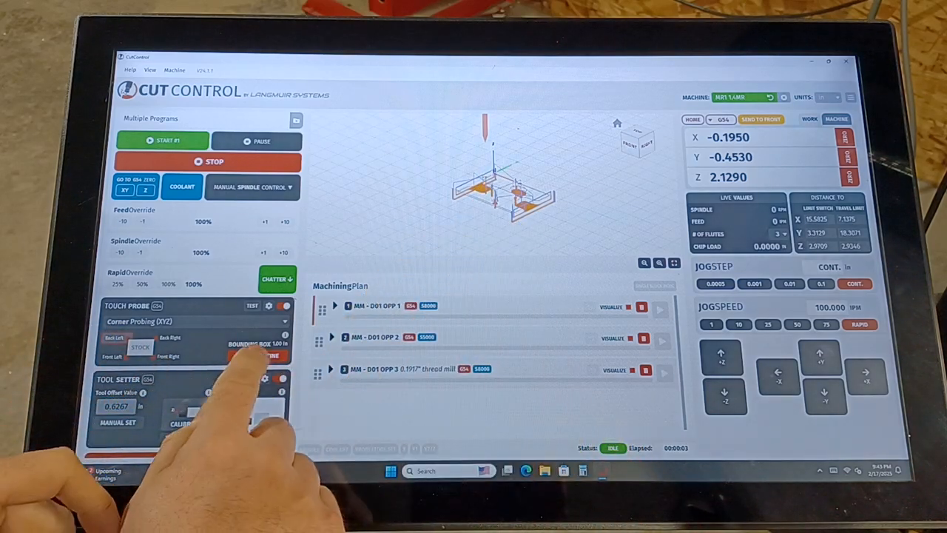
left_click(256, 355)
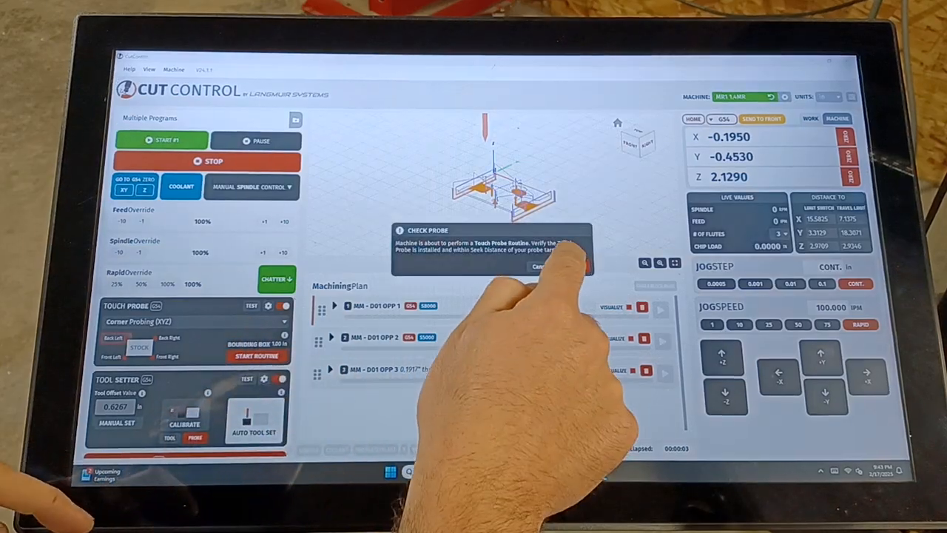